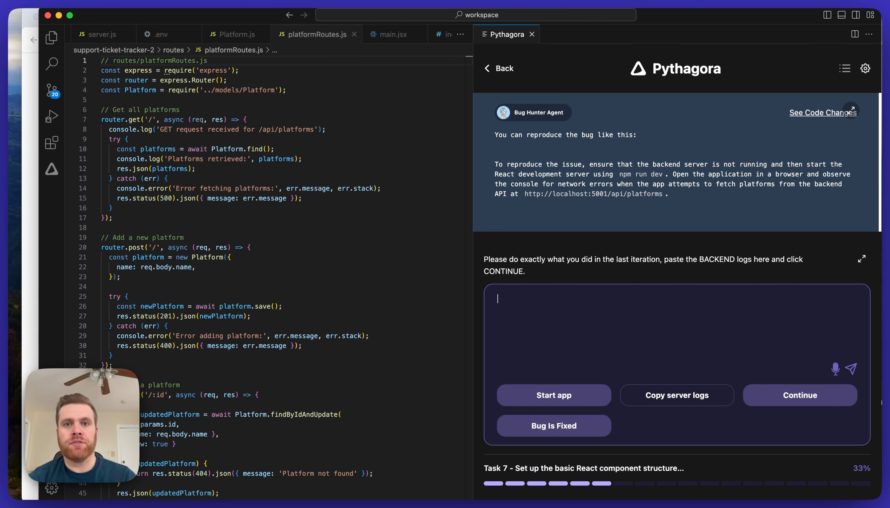
{"action": "mouse_move", "coordinate": [708, 233]}
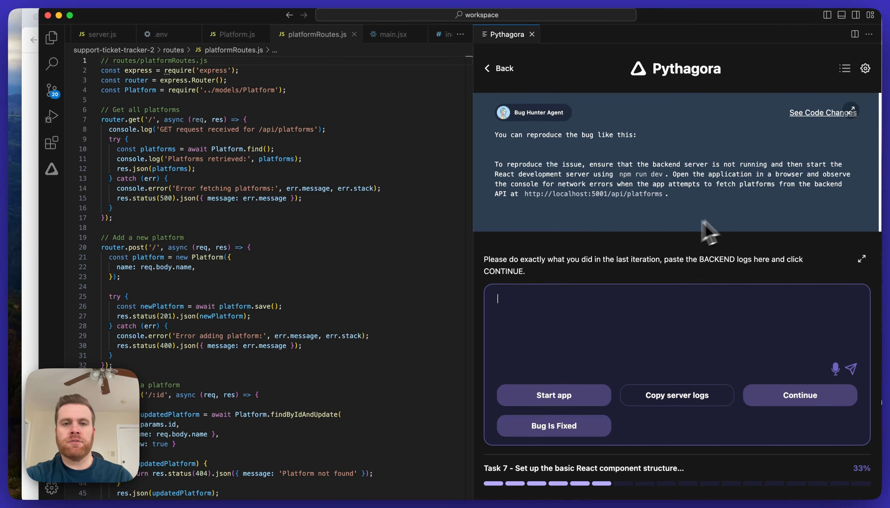
{"action": "mouse_move", "coordinate": [736, 318]}
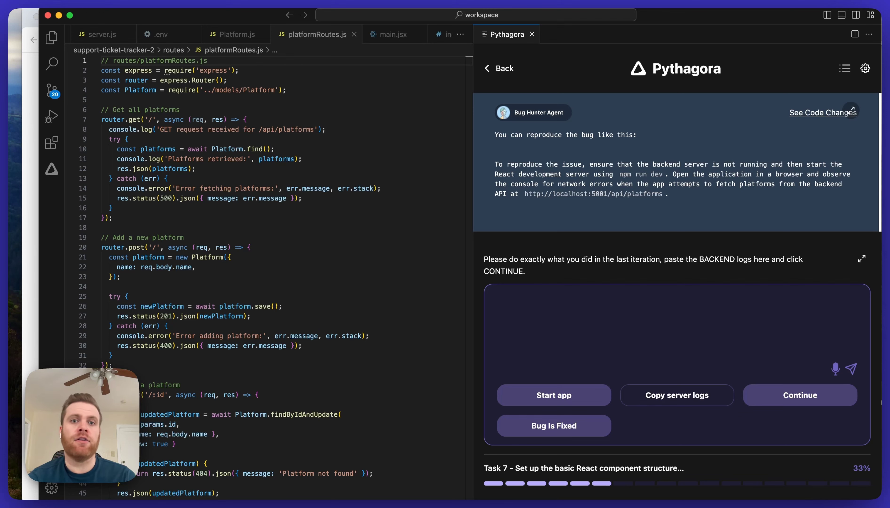
Start the app so the Vite dev server runs on localhost:5173 and its output is visible
{"action": "left_click", "coordinate": [624, 329]}
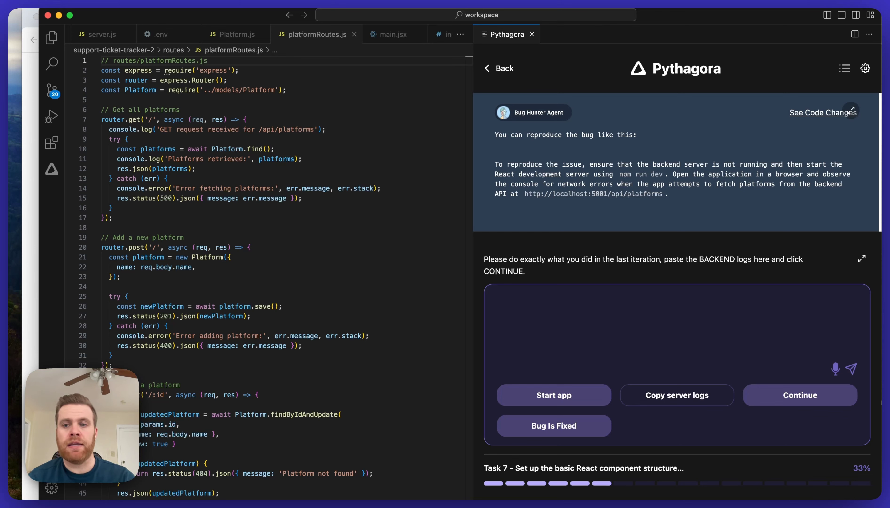
{"action": "mouse_move", "coordinate": [623, 377]}
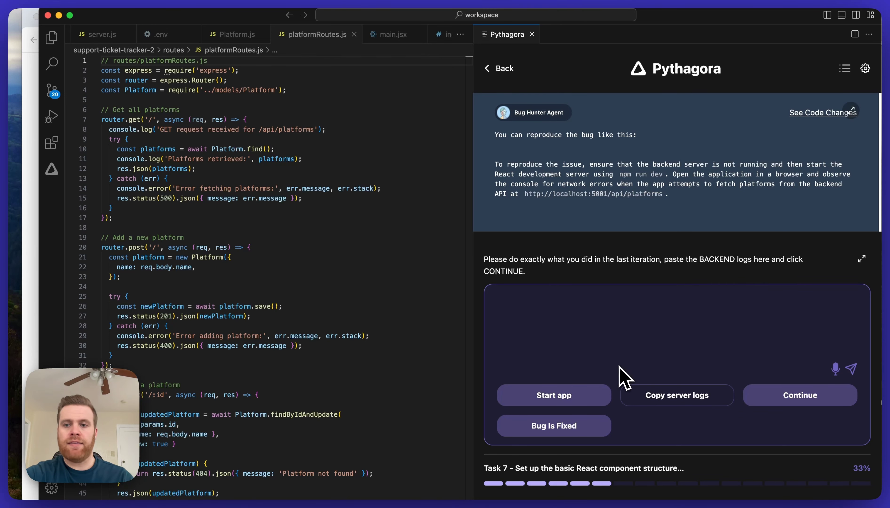
{"action": "left_click", "coordinate": [624, 335]}
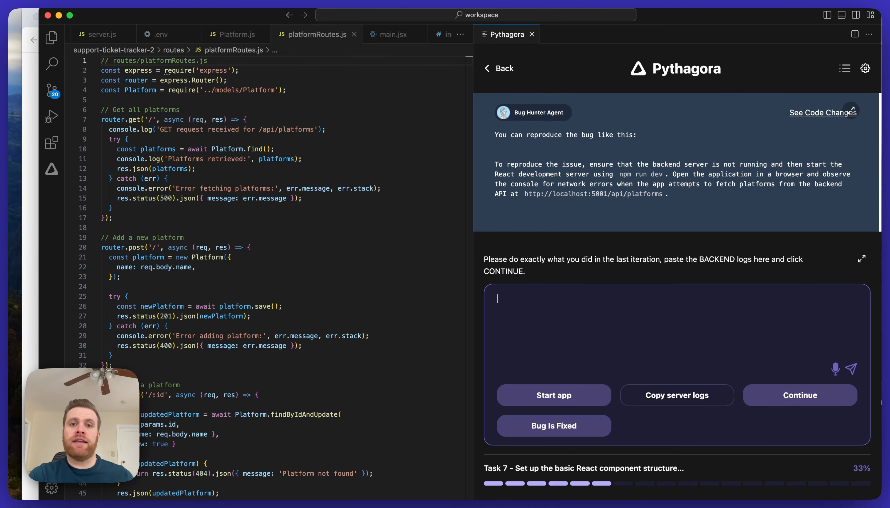
{"action": "mouse_move", "coordinate": [579, 387]}
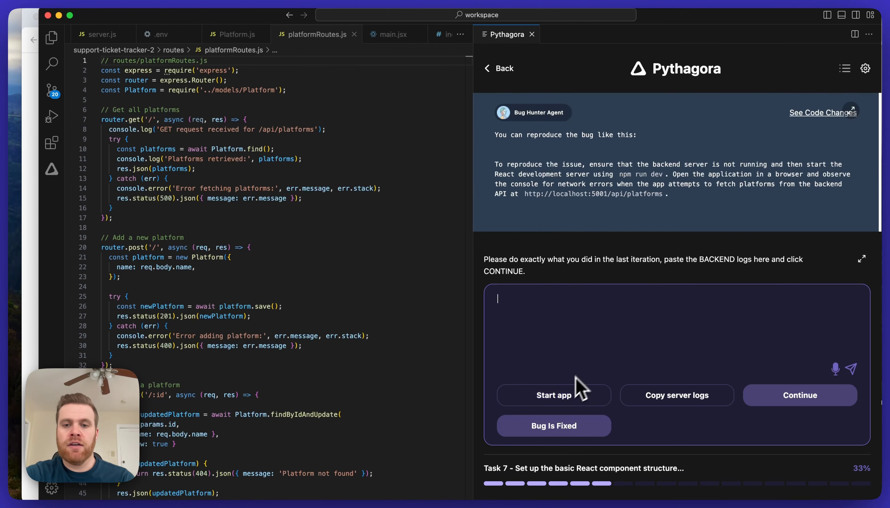
{"action": "left_click", "coordinate": [553, 395]}
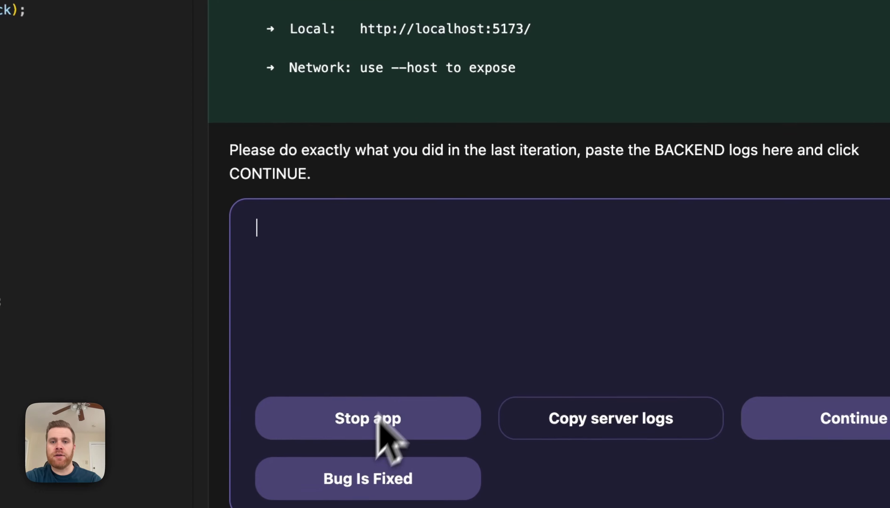
{"action": "scroll", "scroll_direction": "up", "scroll_amount": 3}
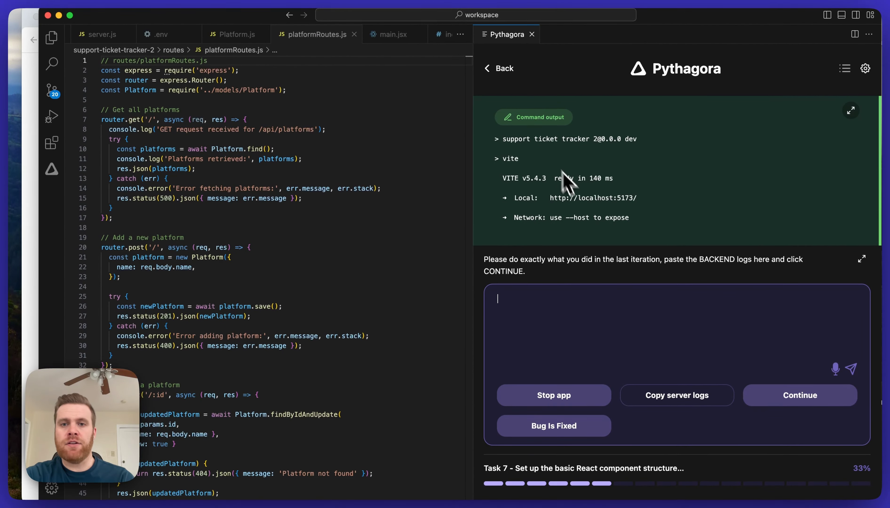
{"action": "mouse_move", "coordinate": [718, 204]}
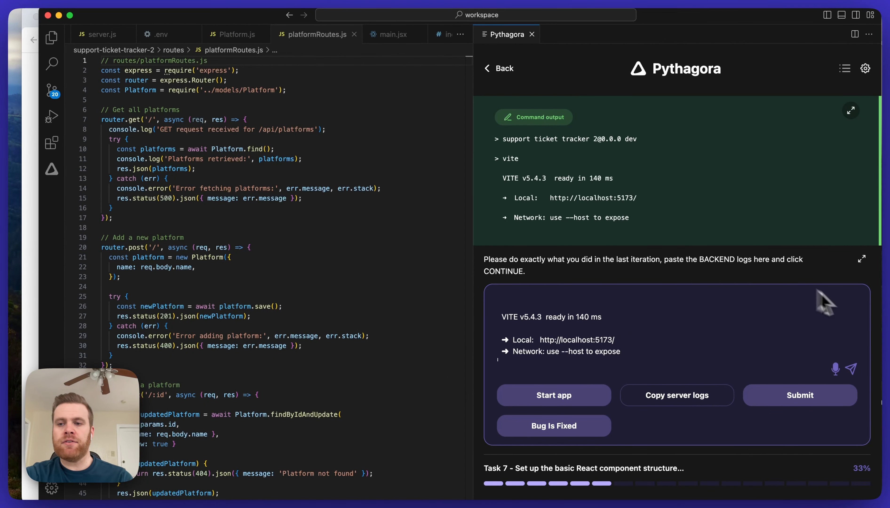
{"action": "mouse_move", "coordinate": [862, 384]}
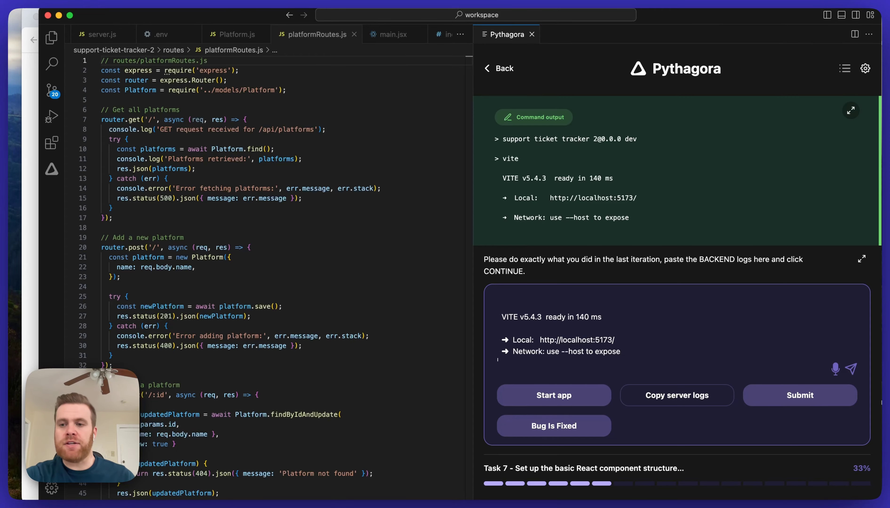
Submit the Vite output as backend logs, then switch to the running app in Chrome
{"action": "left_click", "coordinate": [799, 395]}
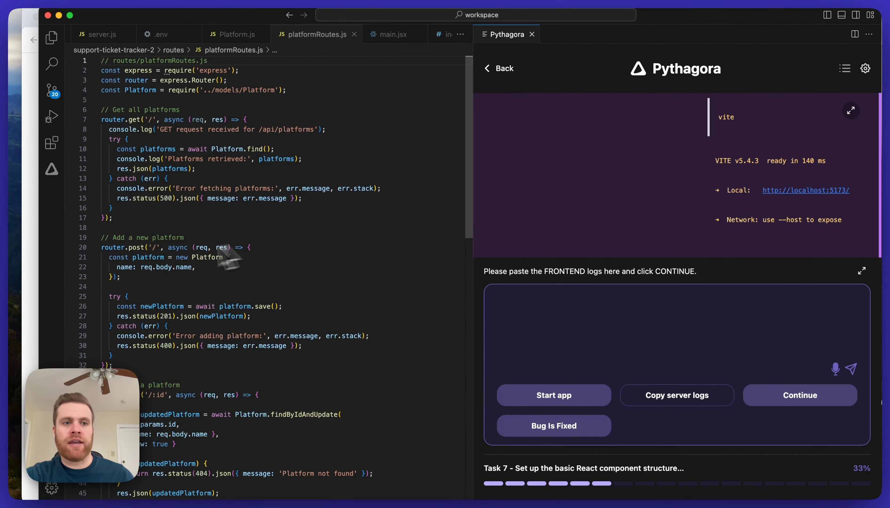
{"action": "left_click", "coordinate": [553, 395]}
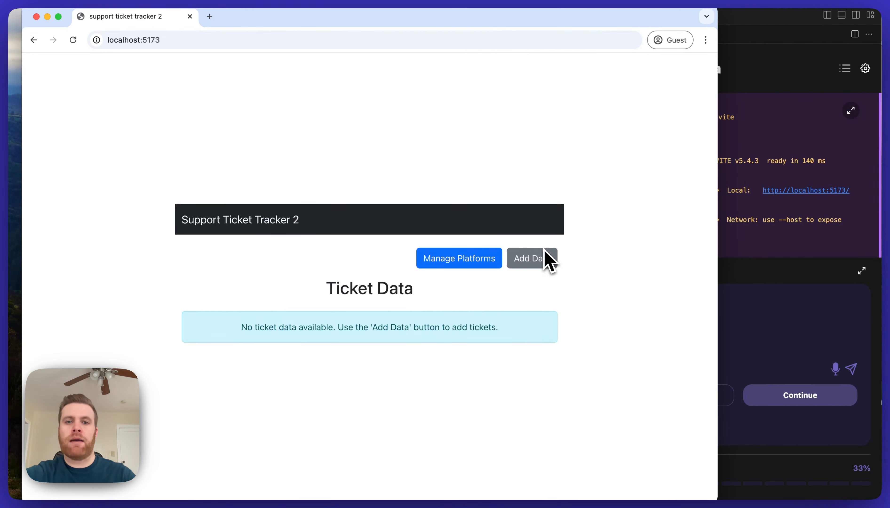
{"action": "mouse_move", "coordinate": [664, 285]}
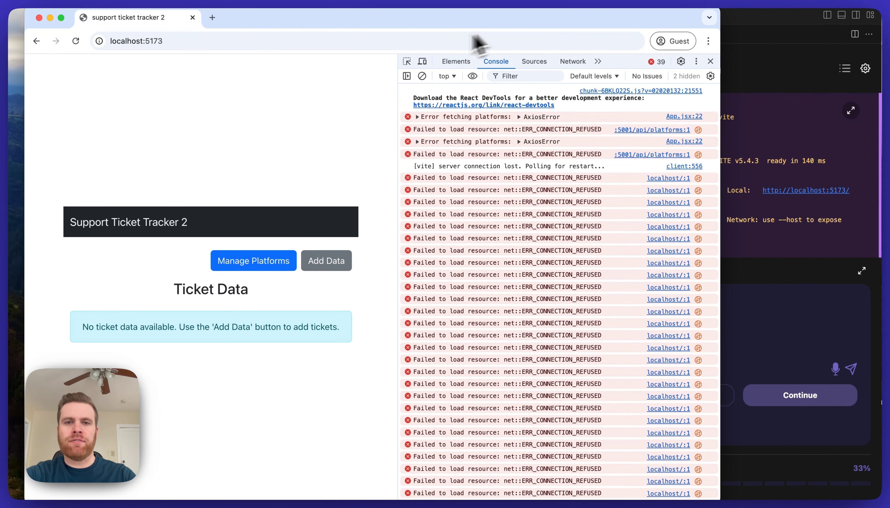
Clear the console and reload Support Ticket Tracker 2 to log the failed localhost:5001/api/platforms requests
{"action": "left_click", "coordinate": [422, 75]}
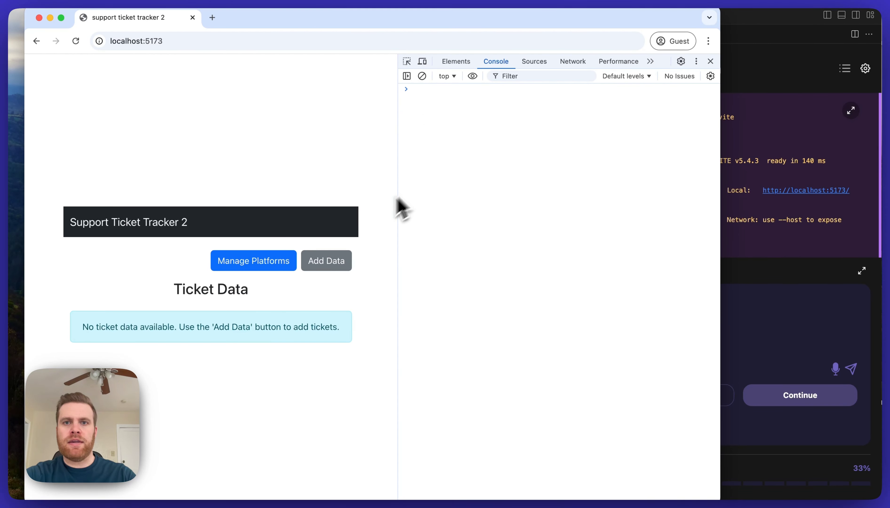
{"action": "left_click", "coordinate": [75, 41]}
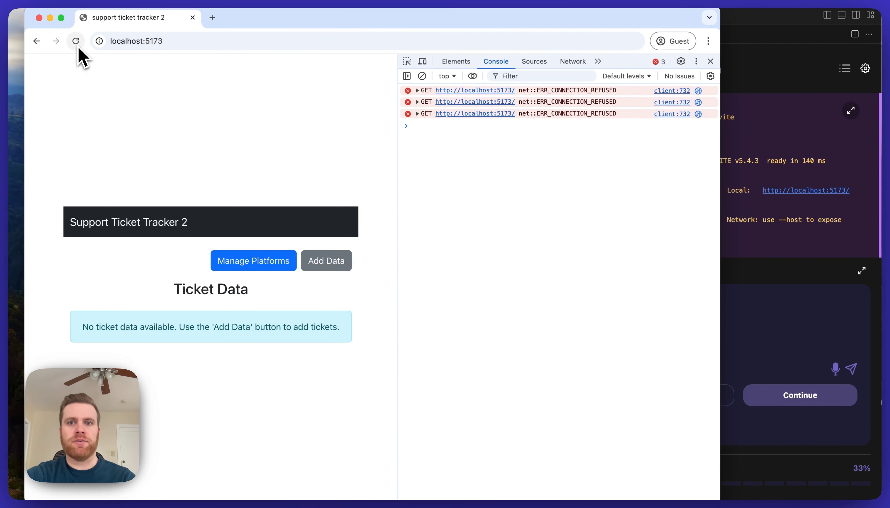
{"action": "left_click", "coordinate": [75, 41]}
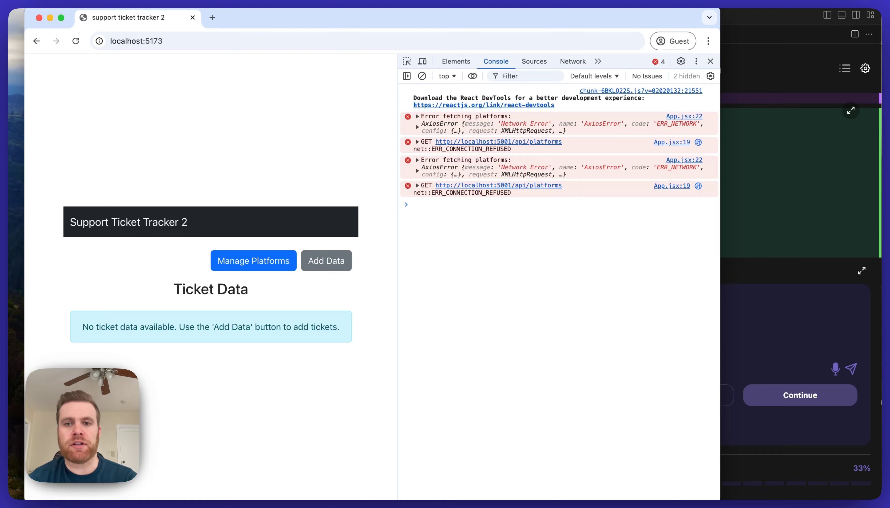
{"action": "mouse_move", "coordinate": [495, 206]}
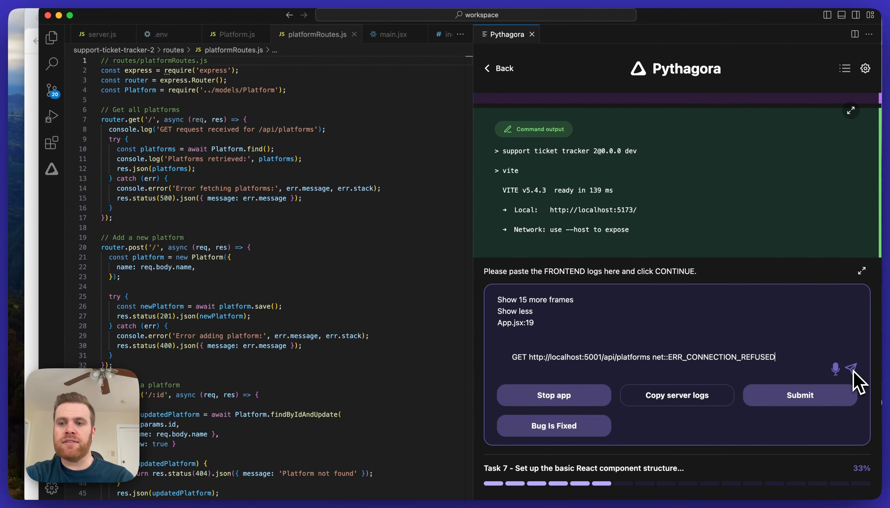
Submit the pasted console errors as the frontend logs
{"action": "left_click", "coordinate": [799, 395]}
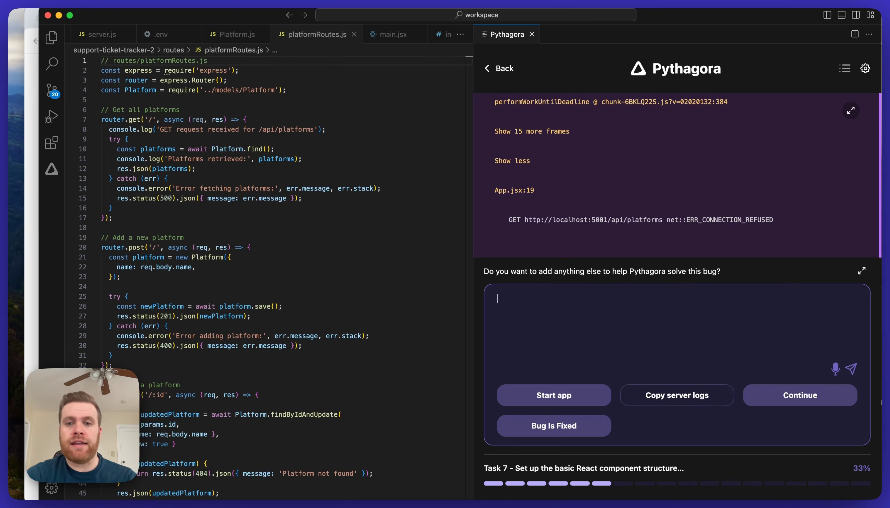
{"action": "mouse_move", "coordinate": [607, 301]}
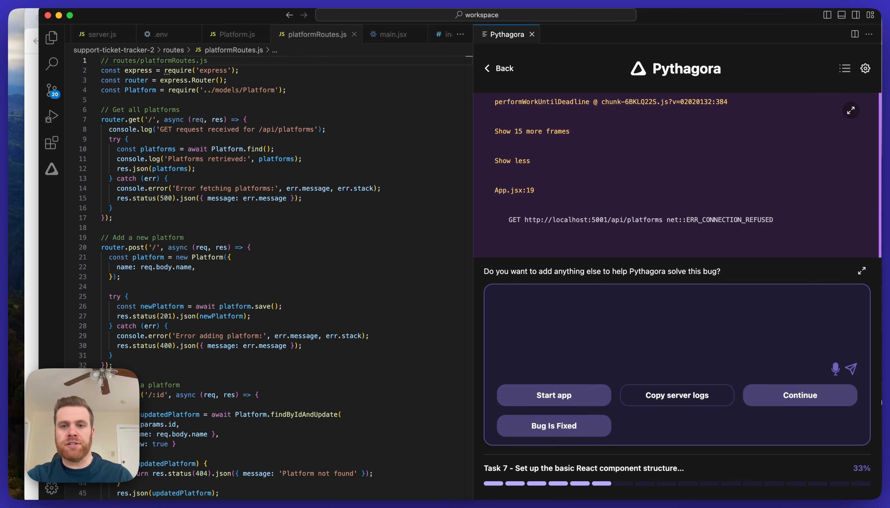
{"action": "mouse_move", "coordinate": [859, 379]}
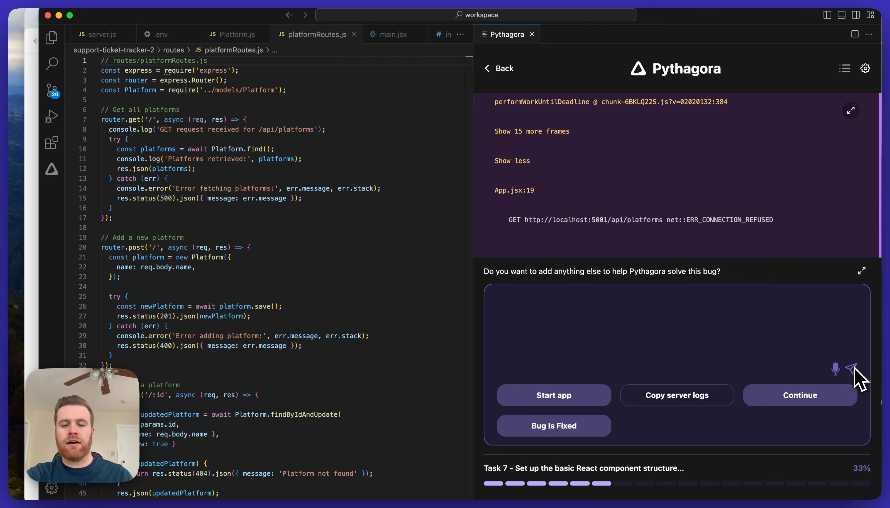
{"action": "mouse_move", "coordinate": [742, 351]}
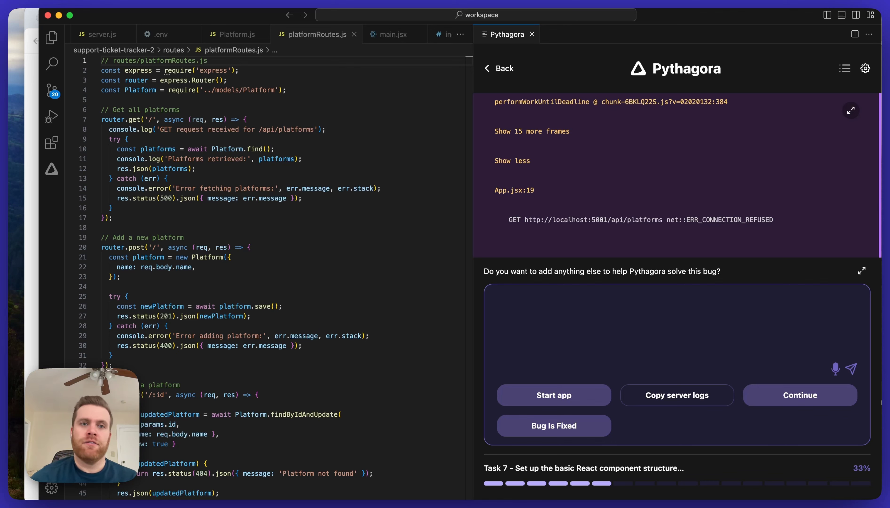
{"action": "left_click", "coordinate": [624, 324]}
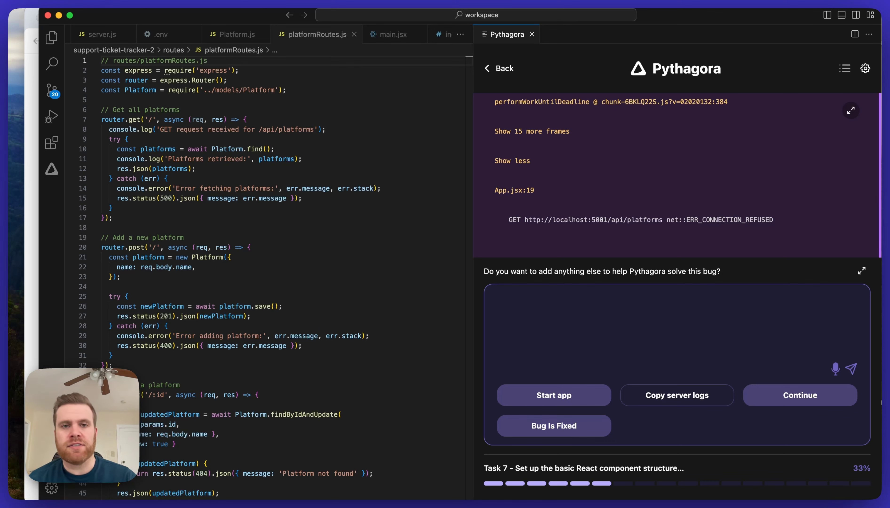
{"action": "left_click", "coordinate": [624, 329]}
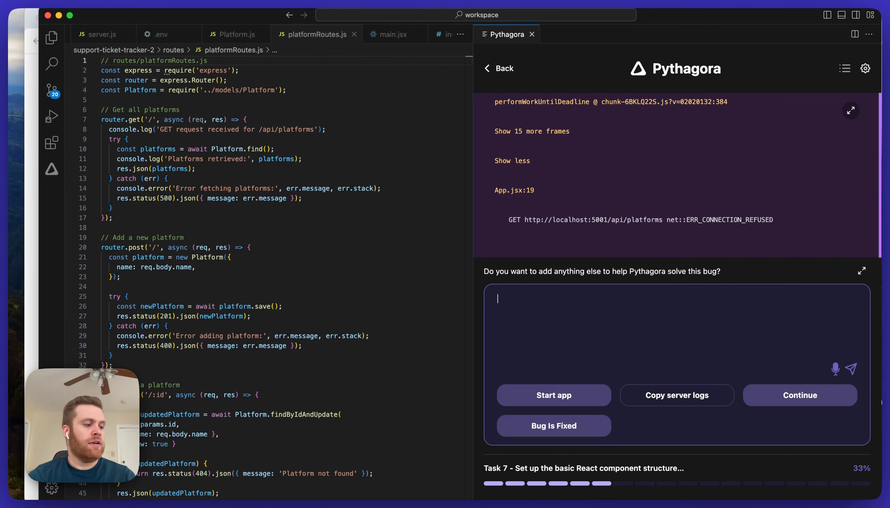
{"action": "mouse_move", "coordinate": [733, 356]}
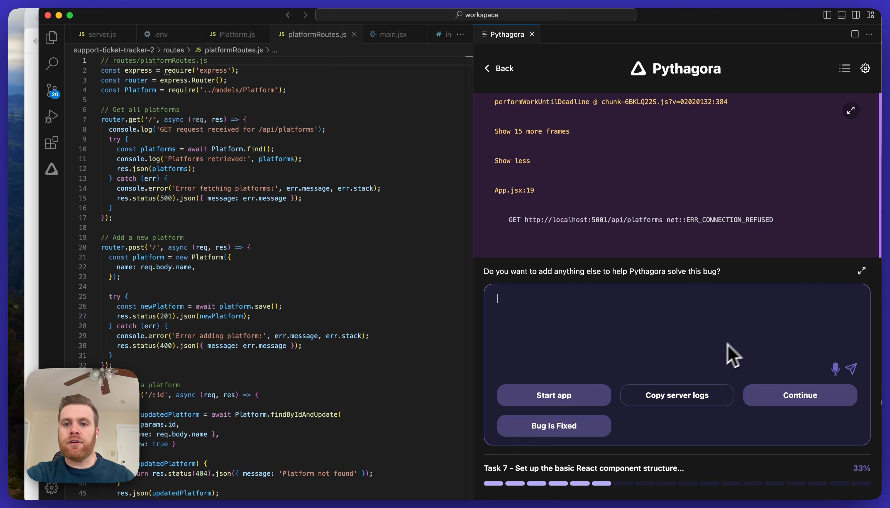
{"action": "mouse_move", "coordinate": [687, 315]}
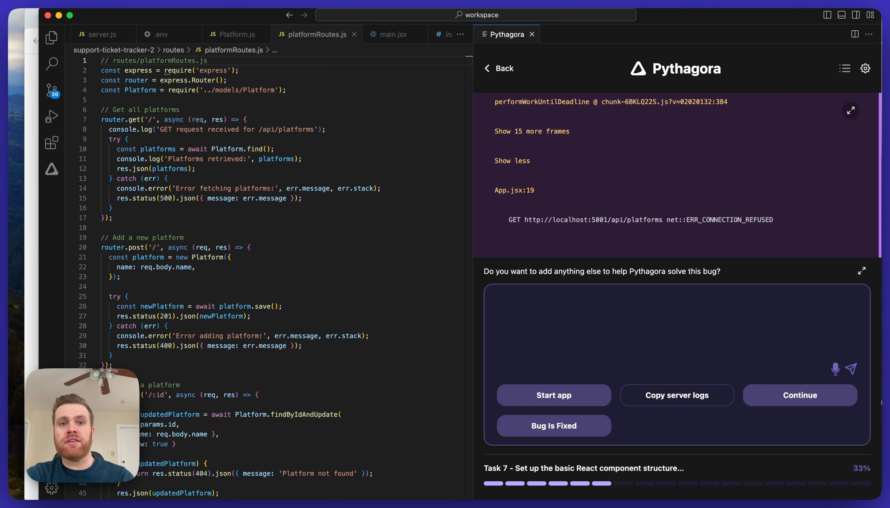
{"action": "mouse_move", "coordinate": [688, 315]}
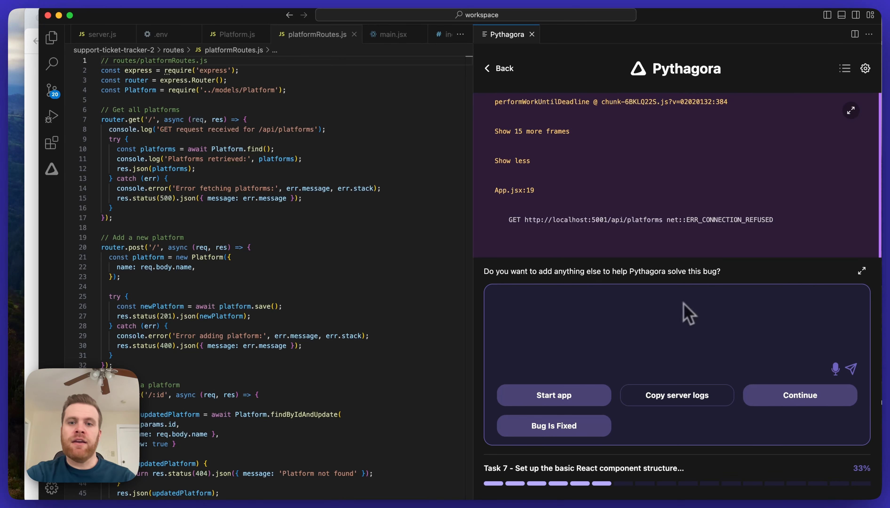
{"action": "mouse_move", "coordinate": [648, 331]}
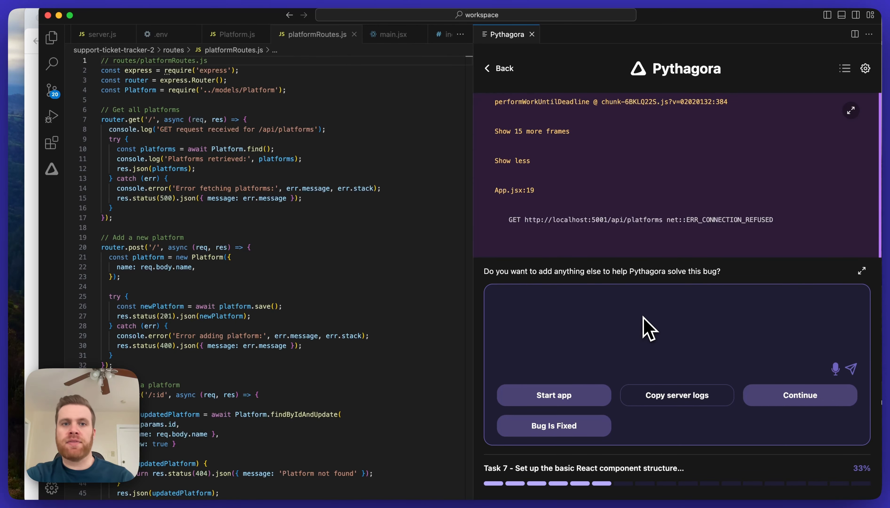